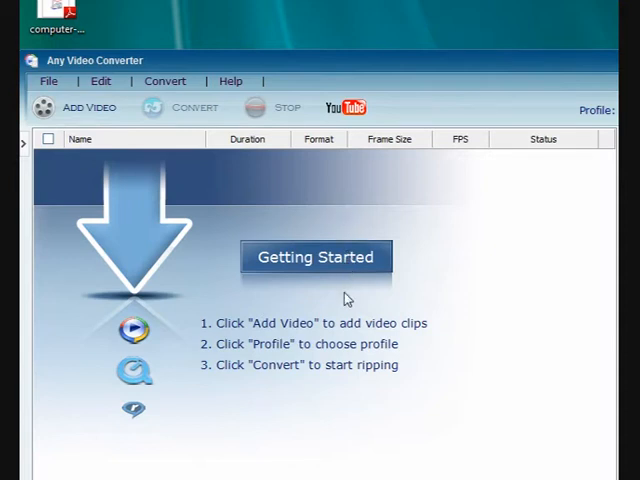
mouse_move(344, 350)
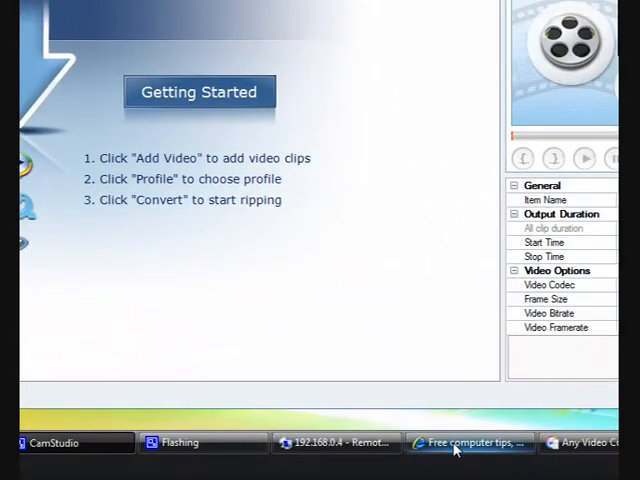
Switch to Internet Explorer on tips4pc.com and expand the site's Home menu links.
left_click(468, 444)
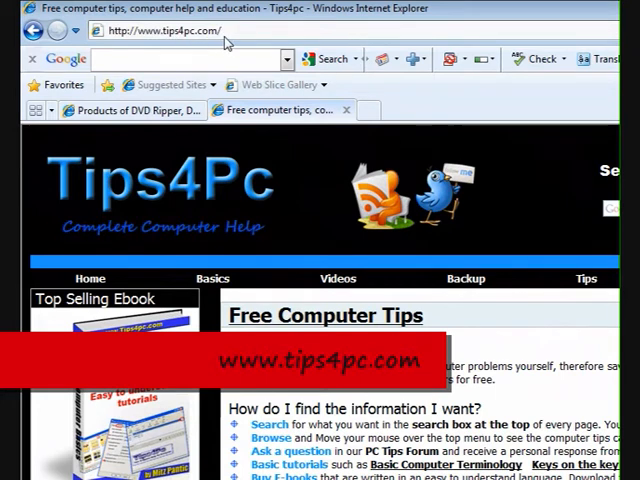
mouse_move(184, 208)
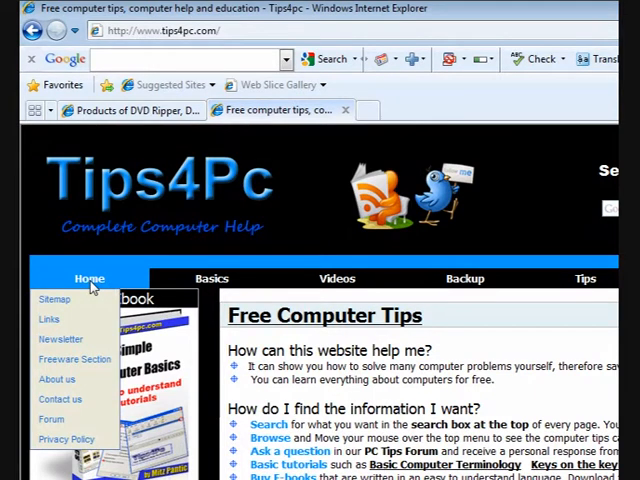
left_click(212, 278)
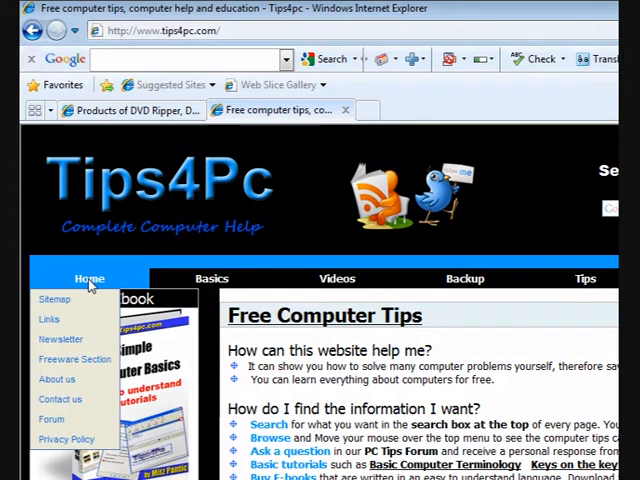
mouse_move(72, 360)
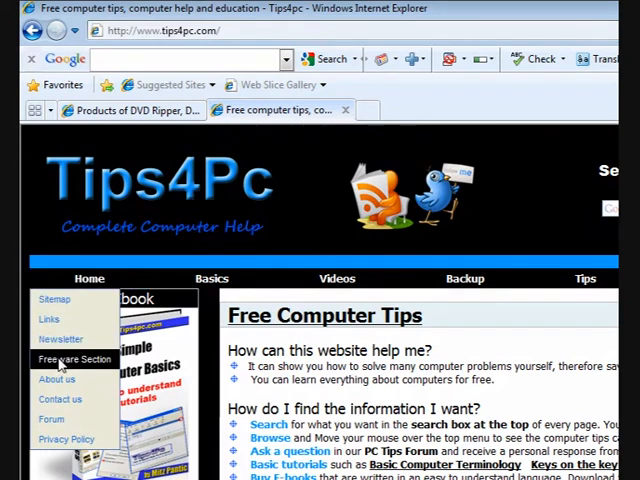
Go to the Tips4Pc Freeware Section and scroll to the Convert Video Files entries.
left_click(78, 360)
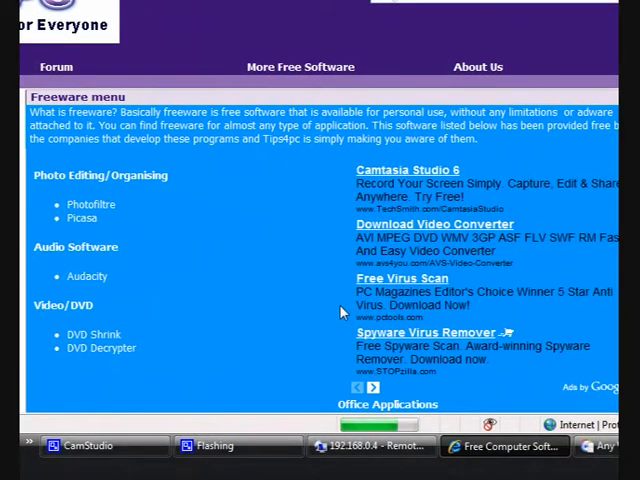
scroll("down", 3)
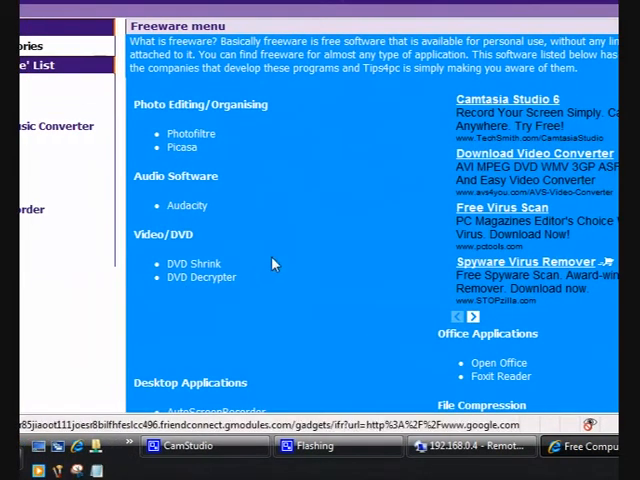
scroll("down", 3)
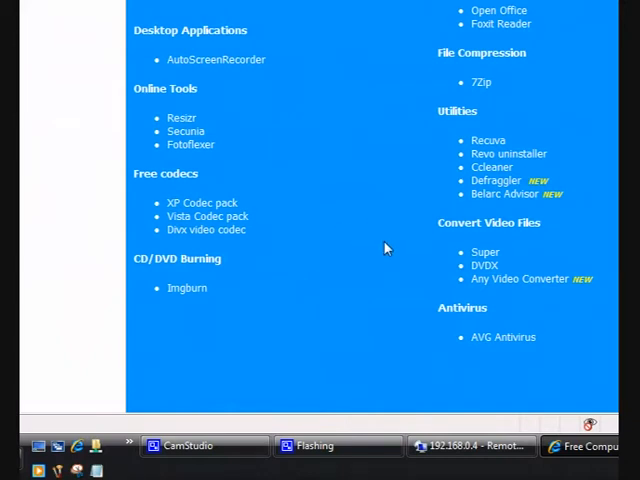
scroll("down", 3)
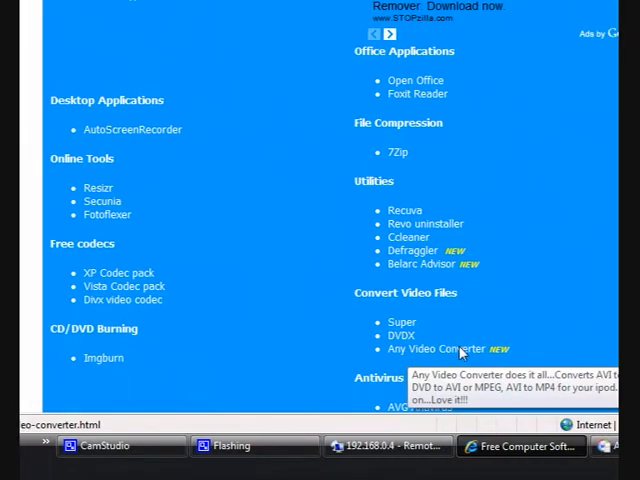
Open the Any Video Converter freeware article and scroll through it.
left_click(432, 348)
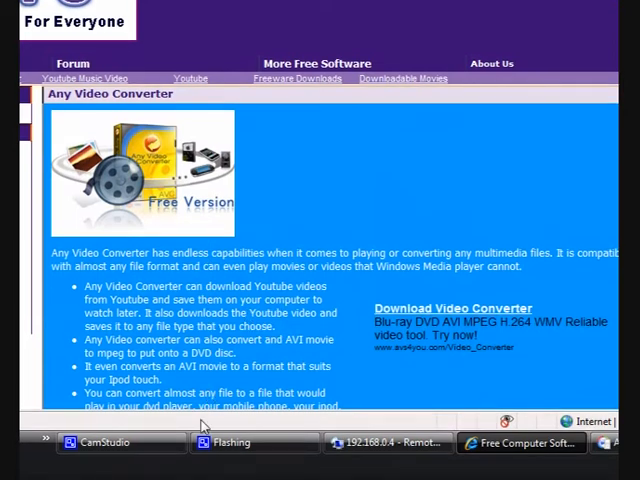
scroll("down", 3)
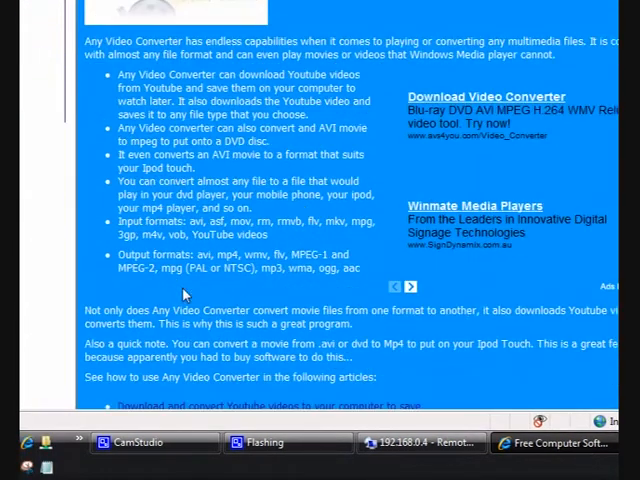
scroll("down", 3)
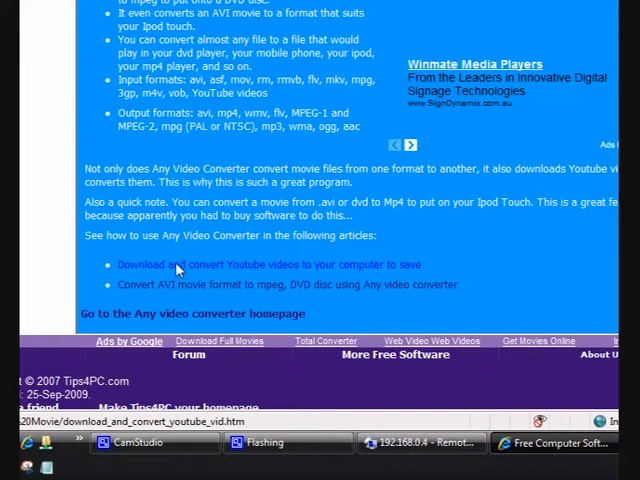
mouse_move(290, 270)
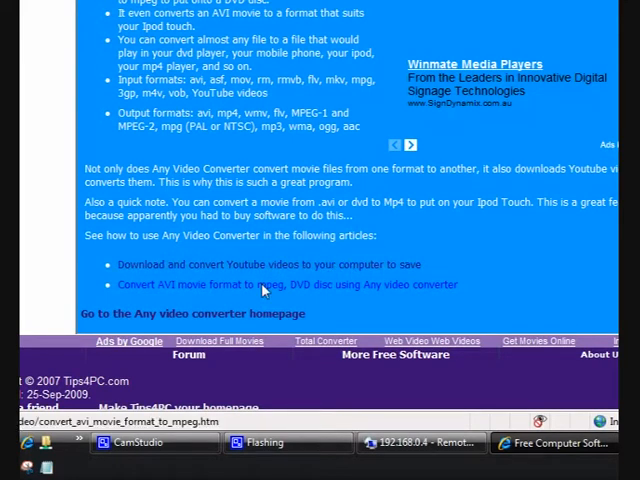
mouse_move(316, 296)
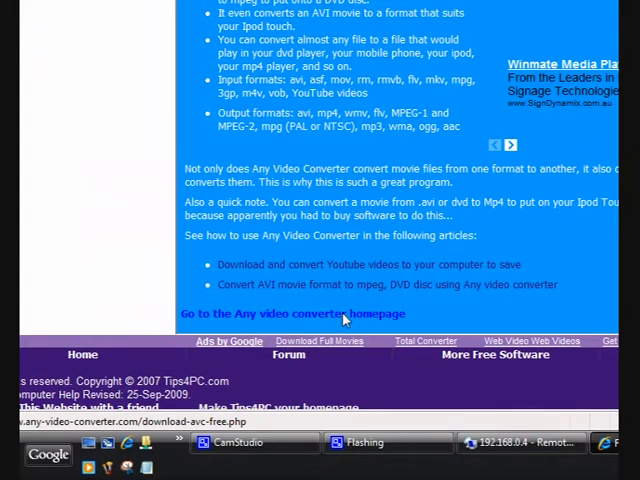
Reach the Any Video Converter homepage, start Download Link1 and choose Save for the installer.
left_click(292, 312)
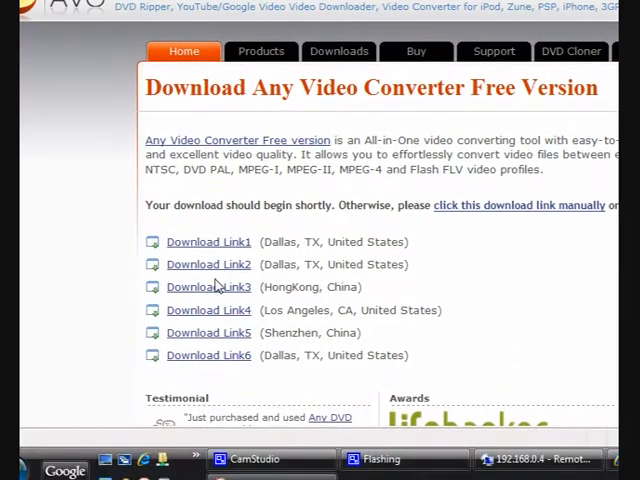
left_click(208, 240)
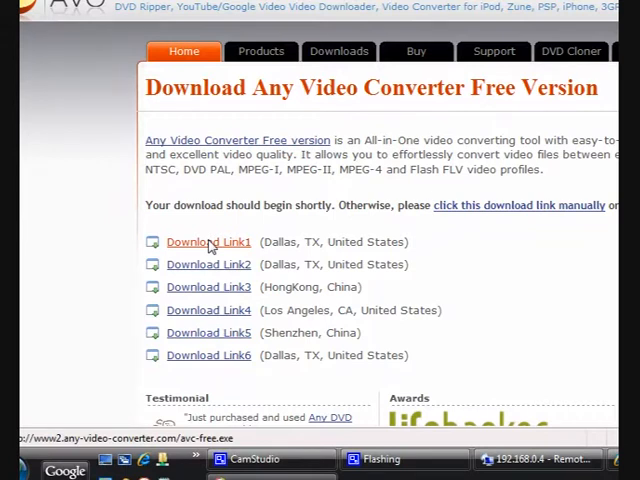
left_click(208, 240)
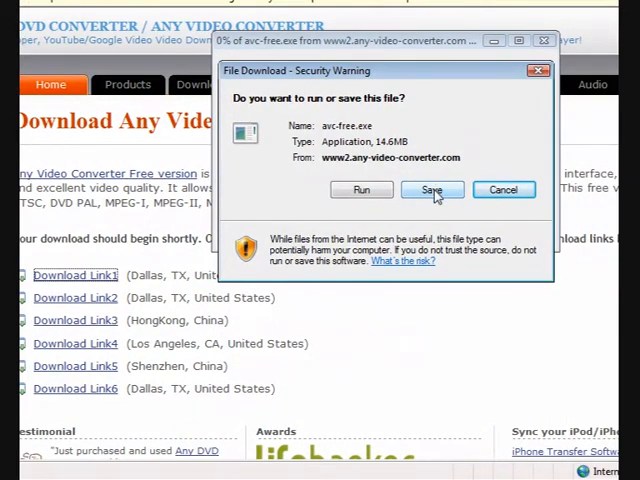
left_click(432, 190)
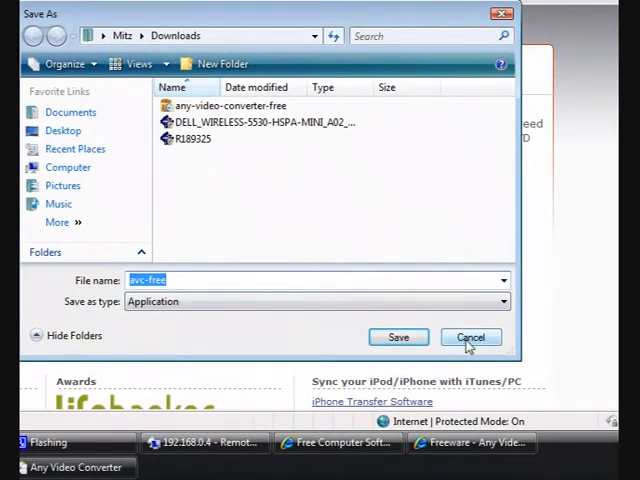
Cancel the installer Save As dialog and return to Any Video Converter to add a video.
left_click(470, 336)
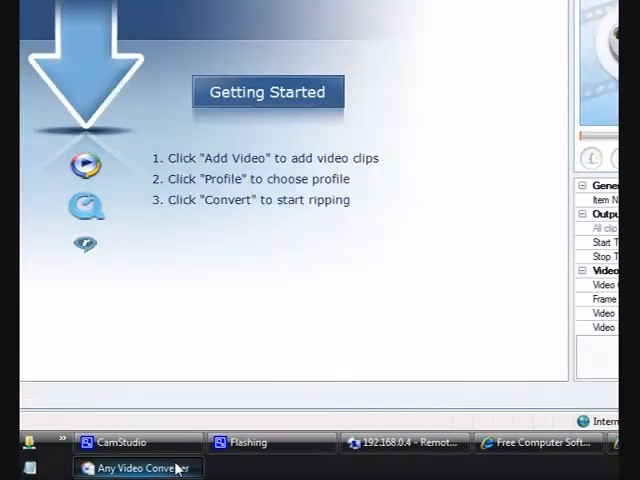
left_click(136, 468)
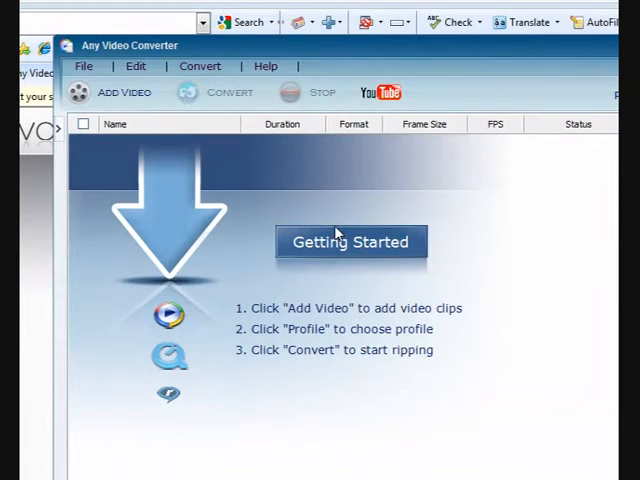
mouse_move(240, 196)
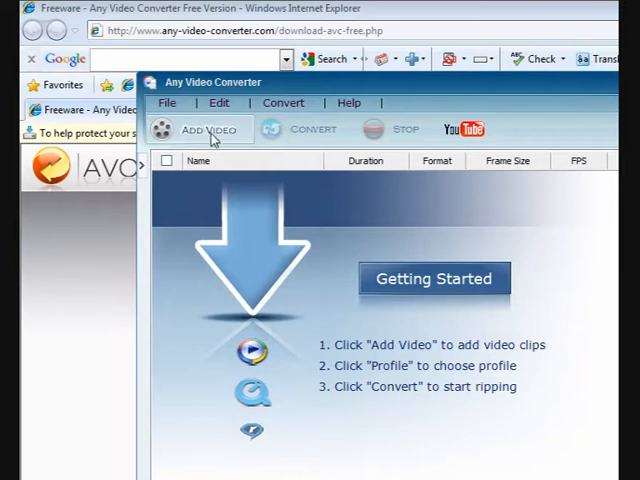
left_click(208, 128)
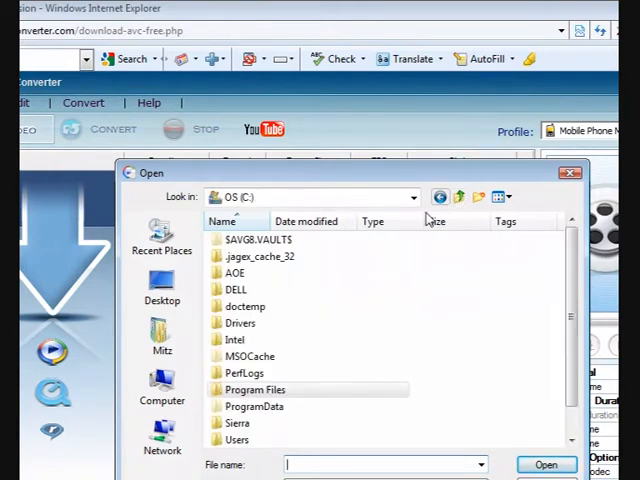
Browse to new movies from my comp > 09 and load revo-uninstaller.avi as a clip.
left_click(412, 196)
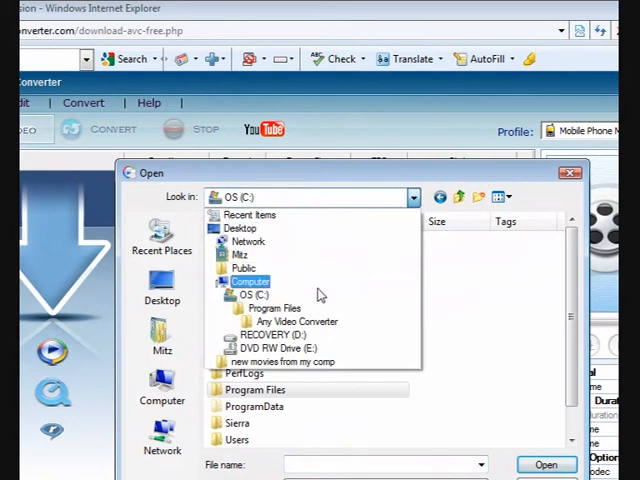
left_click(304, 362)
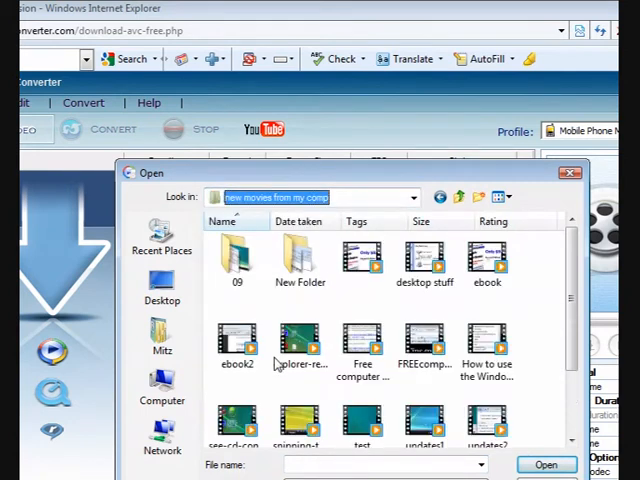
double_click(236, 260)
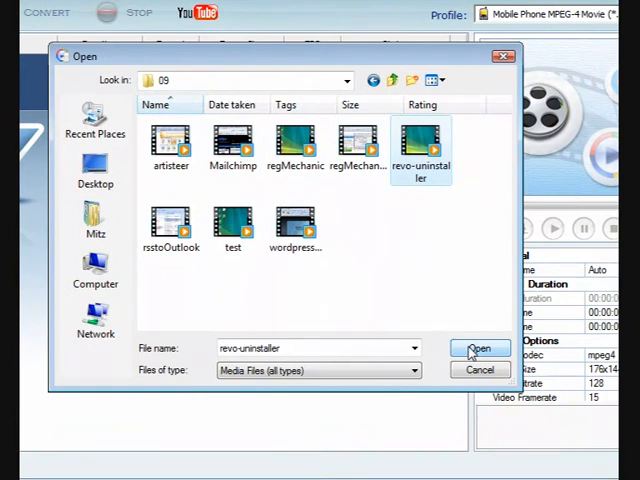
left_click(480, 348)
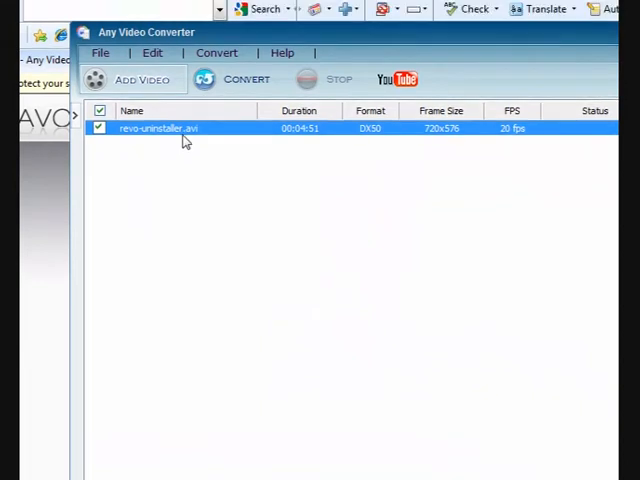
mouse_move(224, 160)
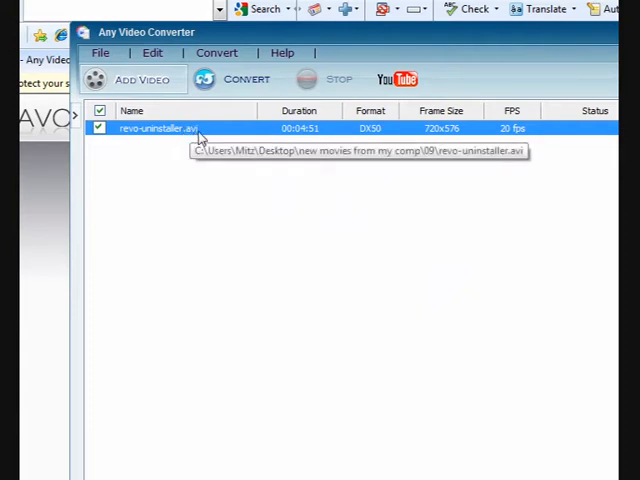
mouse_move(384, 196)
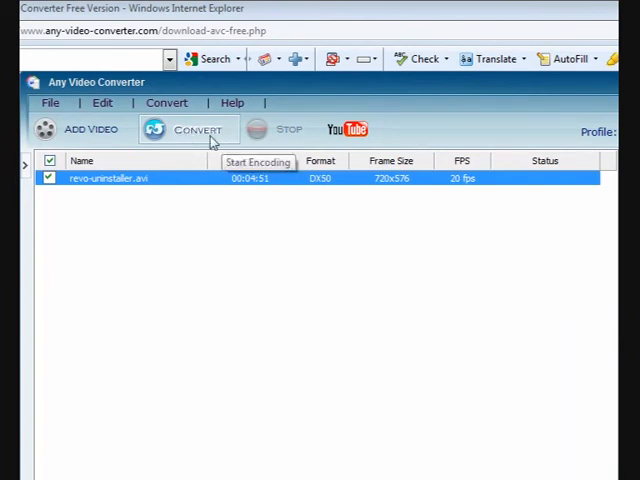
Open the Profile list to pick Customized MP4 Movie (*.mp4) as the output format.
left_click(196, 128)
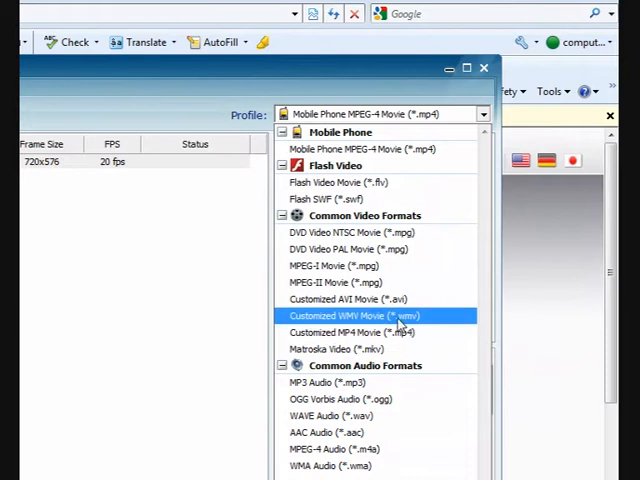
mouse_move(340, 300)
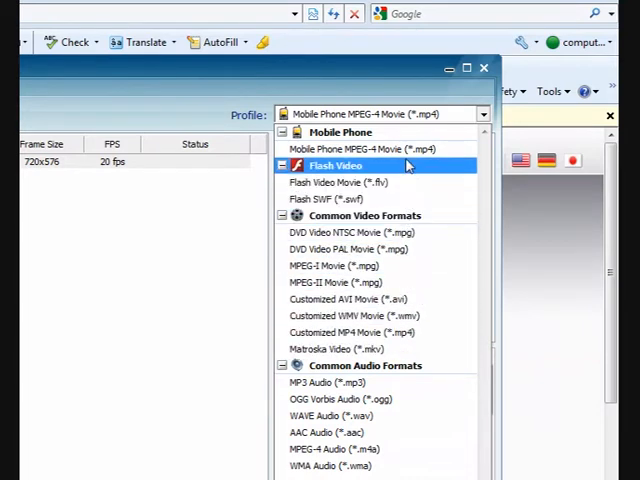
mouse_move(370, 148)
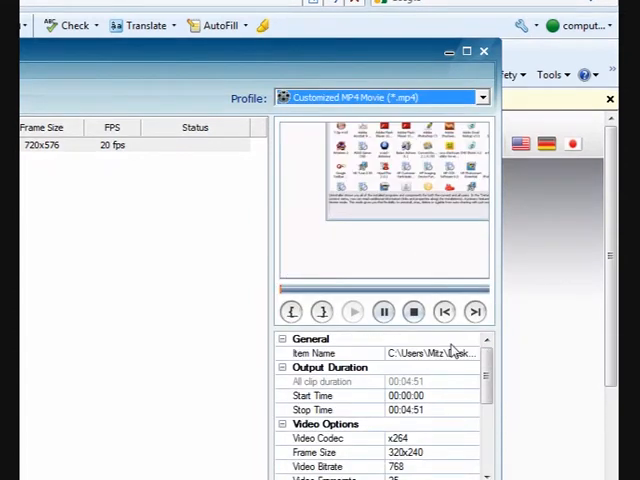
left_click(384, 312)
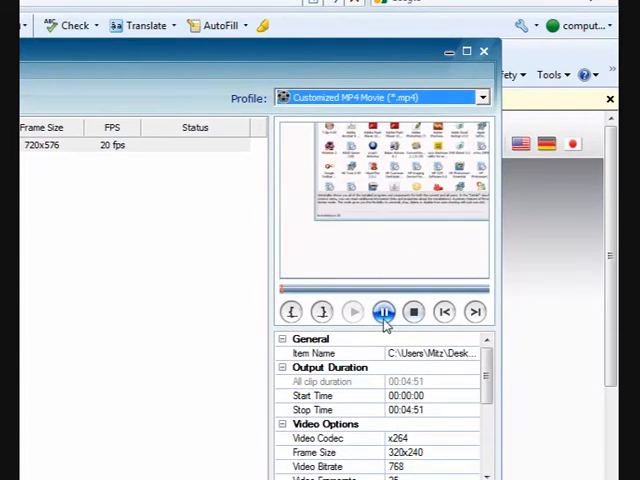
left_click(384, 312)
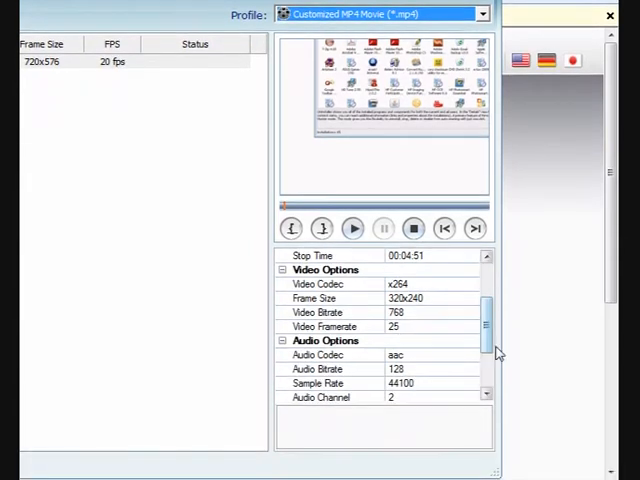
scroll("down", 3)
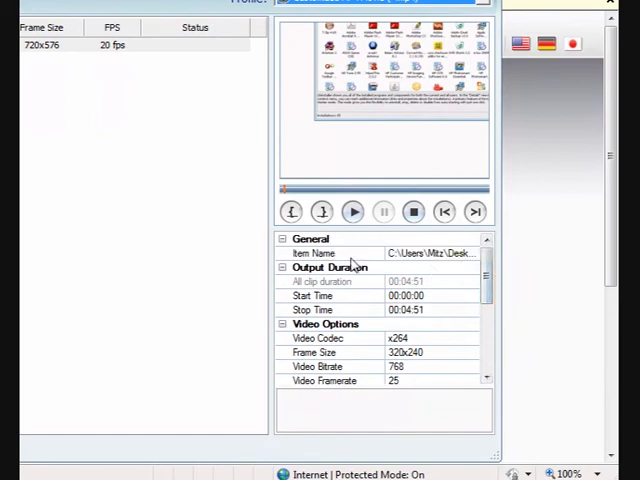
mouse_move(348, 290)
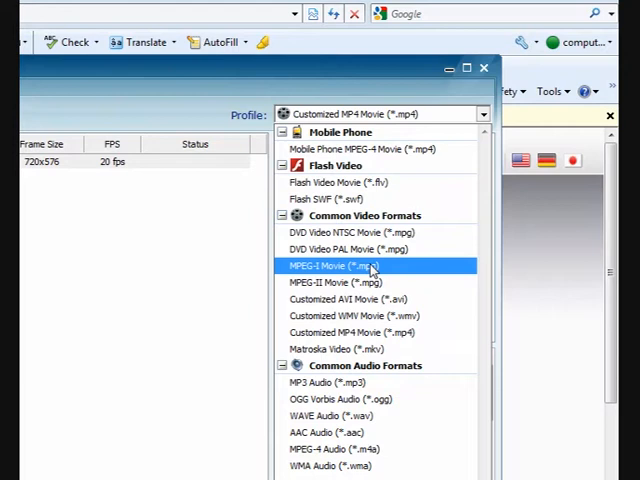
mouse_move(350, 250)
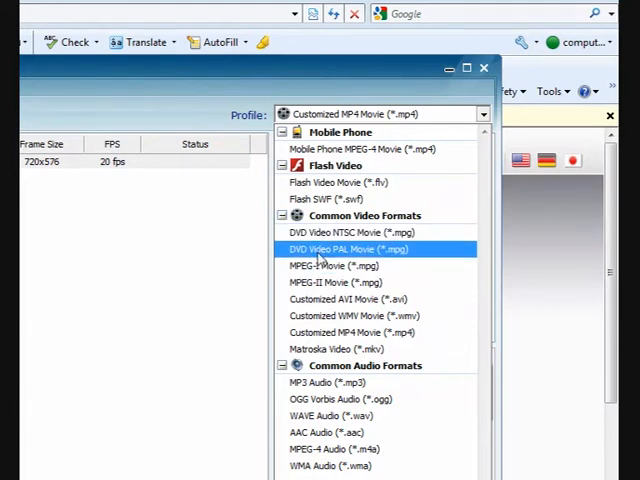
mouse_move(398, 262)
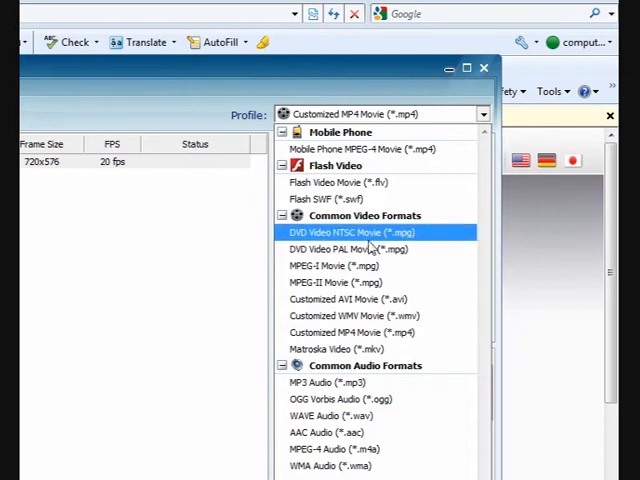
mouse_move(368, 240)
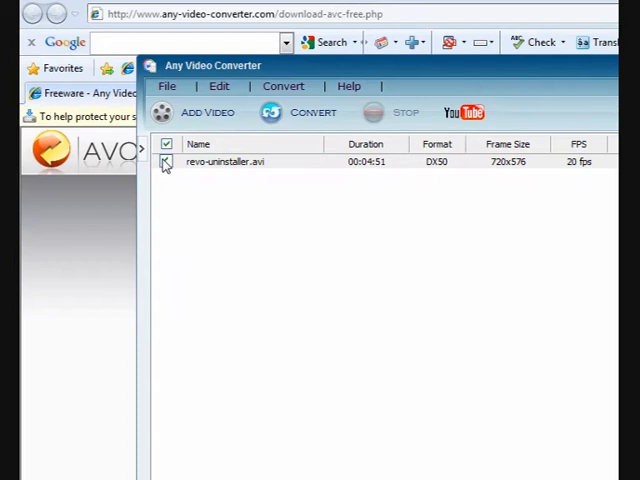
mouse_move(314, 128)
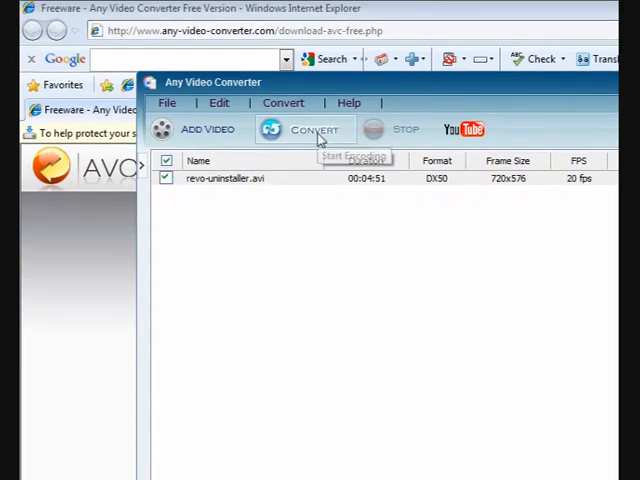
mouse_move(260, 178)
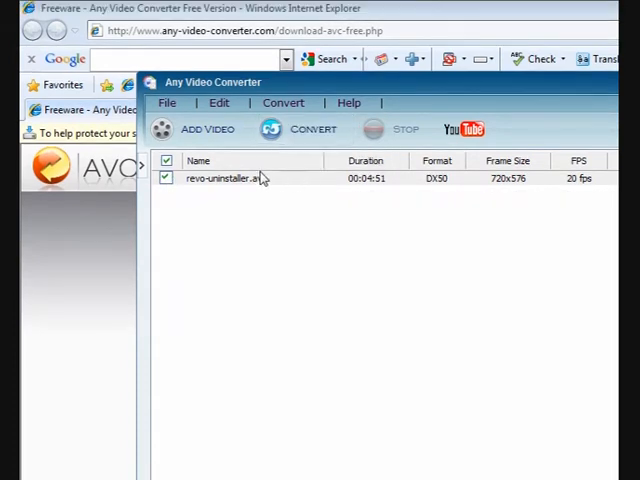
mouse_move(420, 212)
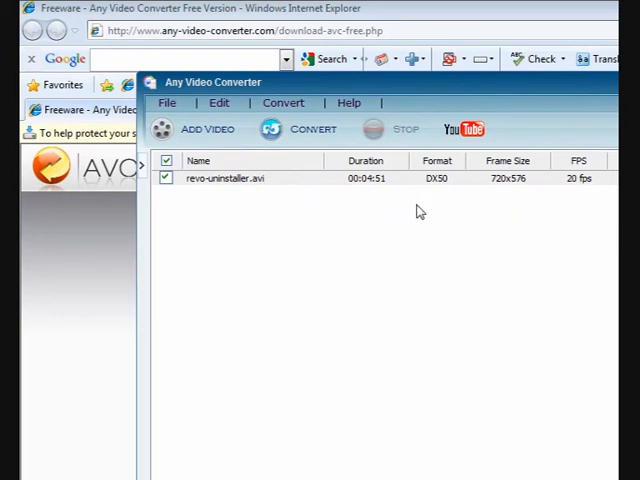
mouse_move(316, 132)
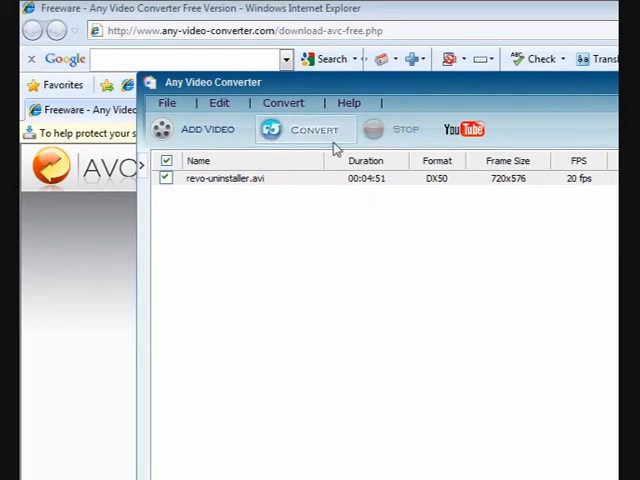
Start encoding revo-uninstaller.avi to MP4 with the Convert button.
left_click(312, 128)
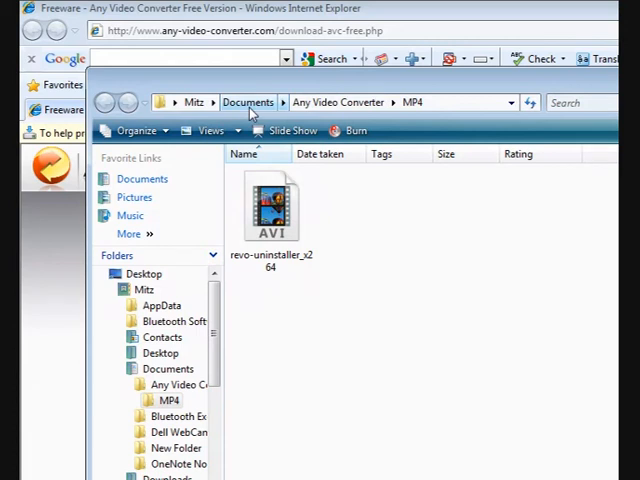
mouse_move(316, 126)
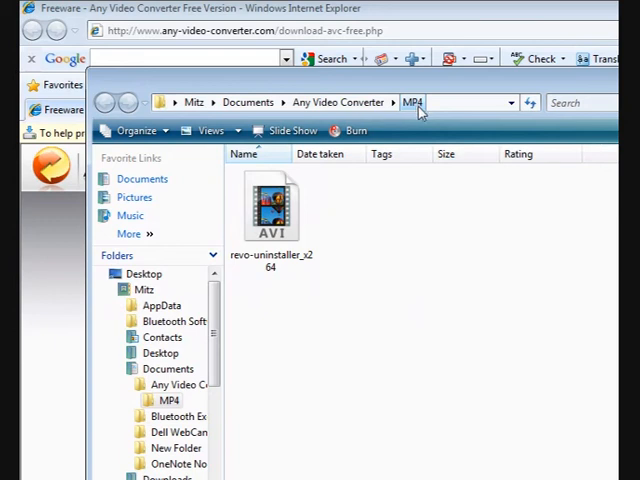
mouse_move(450, 100)
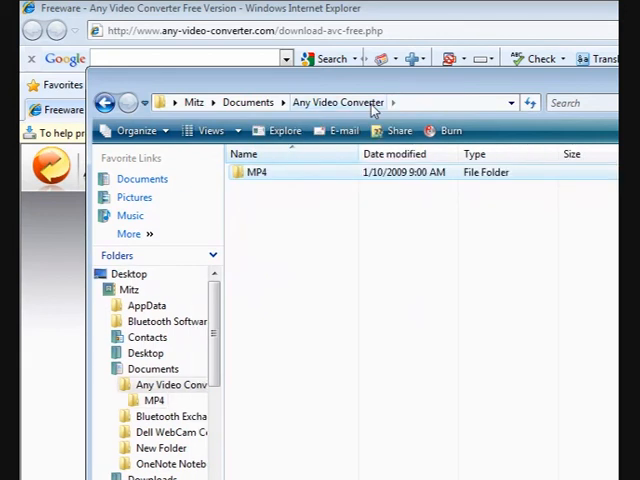
mouse_move(264, 172)
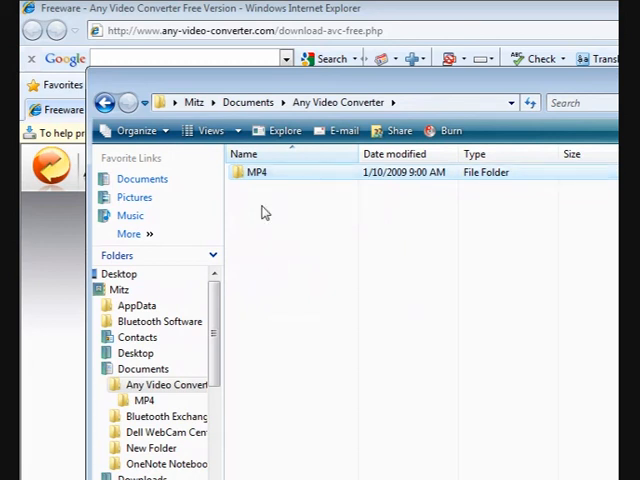
mouse_move(270, 212)
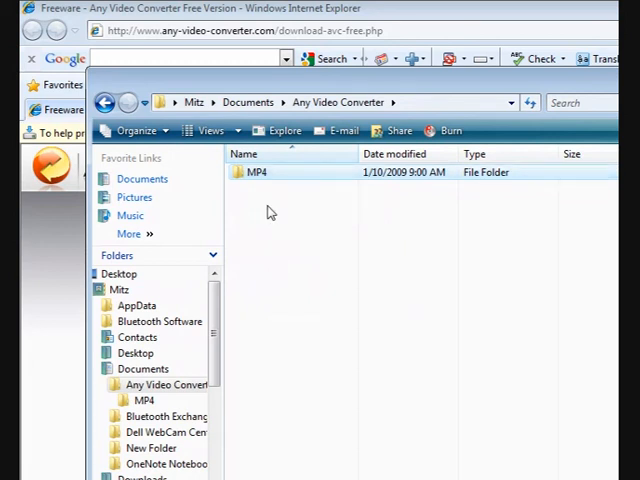
mouse_move(378, 216)
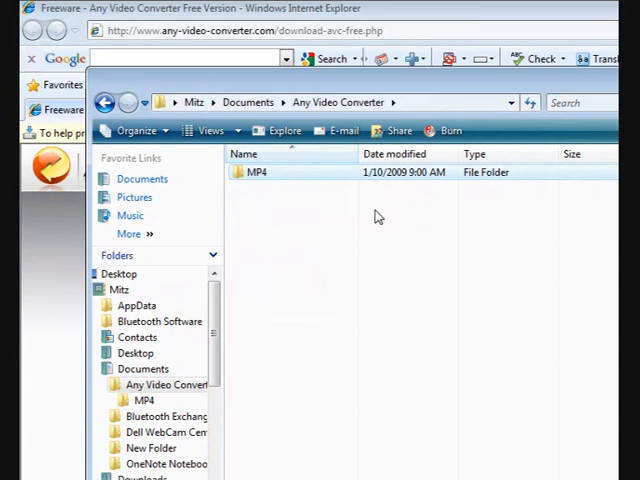
mouse_move(258, 172)
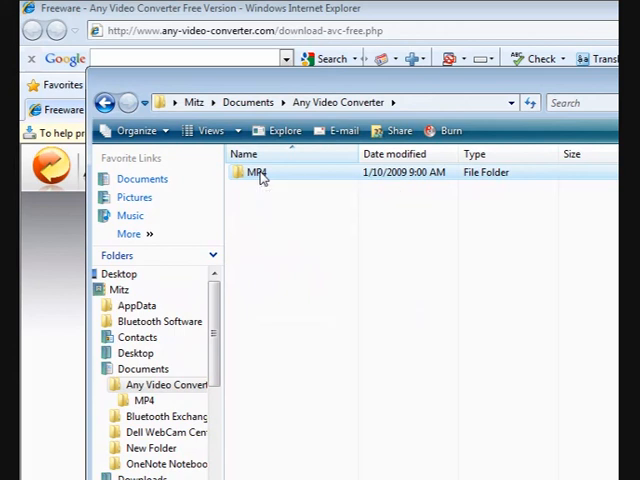
Open the MP4 folder under Documents\Any Video Converter showing the revo-uninstaller_x264 output.
double_click(260, 172)
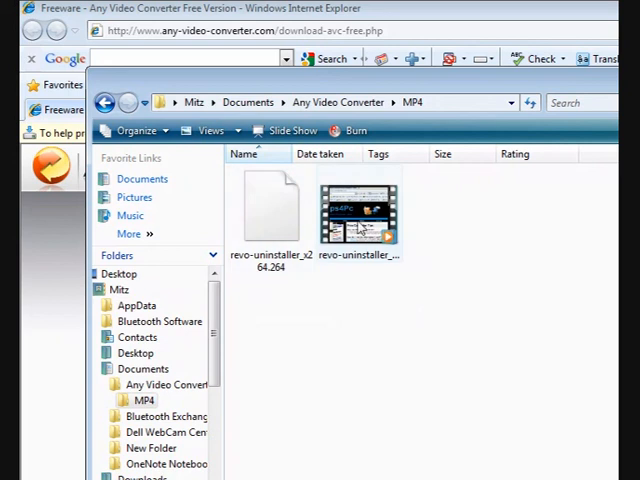